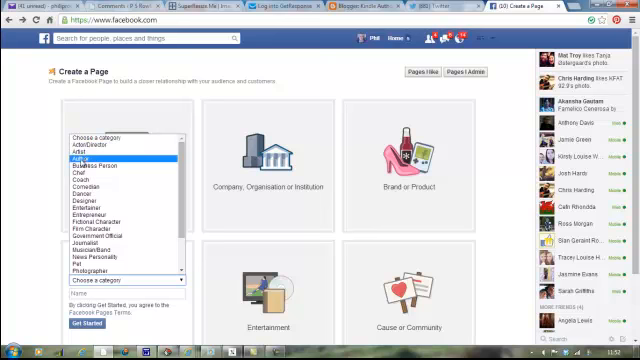
- Create an Author-category Page named P S Rowlands and start its setup
{"action": "left_click", "coordinate": [118, 155]}
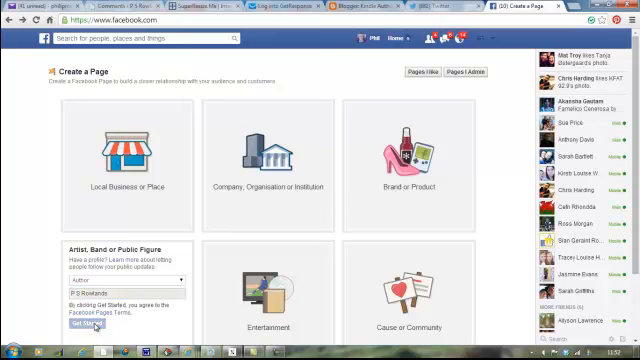
{"action": "left_click", "coordinate": [82, 325]}
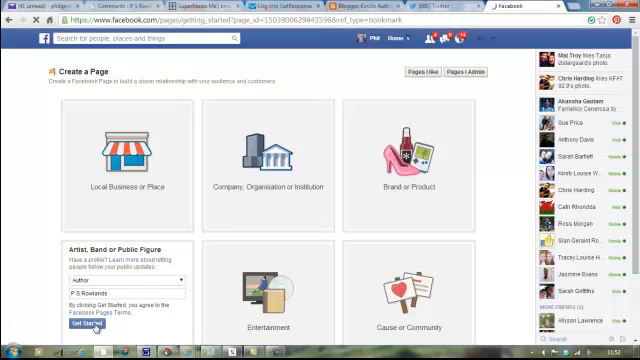
{"action": "left_click", "coordinate": [93, 326]}
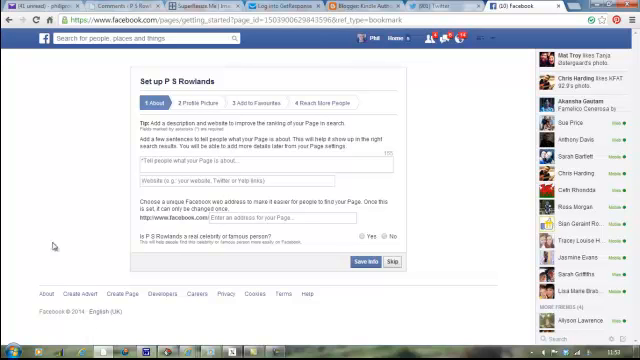
{"action": "mouse_move", "coordinate": [250, 152]}
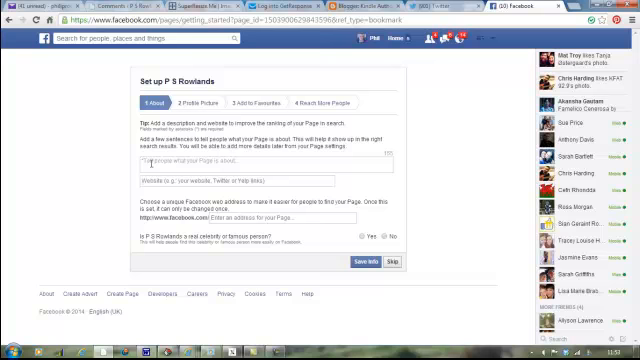
- Enter the description 'P S Rowlands is a writer of dark fantasy fiction for children'
{"action": "type", "text": "P S Rowlands is a writer of dark fantasy fiction for children."}
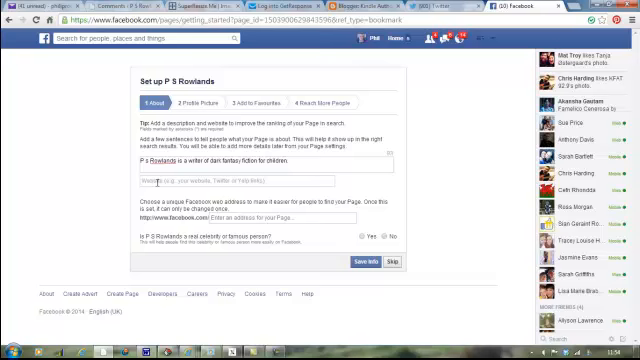
{"action": "type", "text": "http://"}
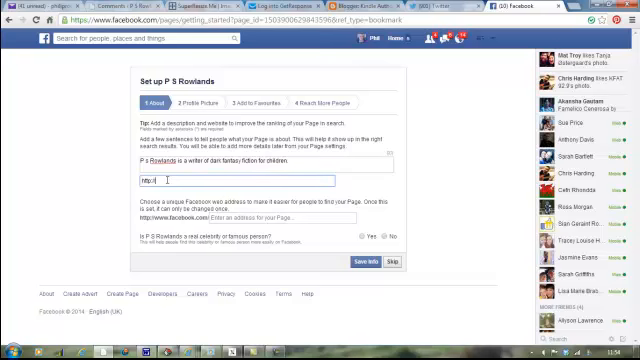
{"action": "type", "text": "w"}
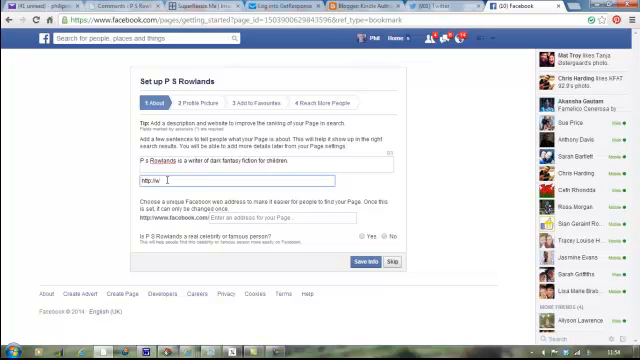
{"action": "type", "text": "ww"}
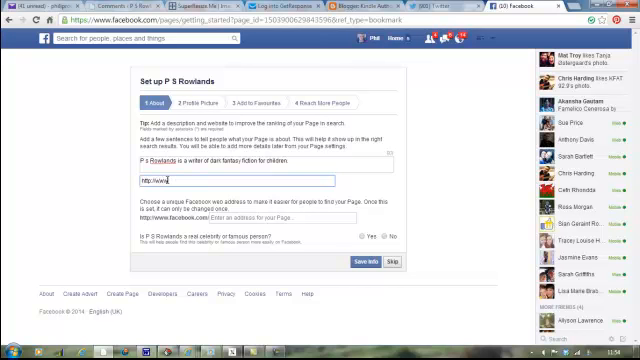
{"action": "type", "text": "psrow"}
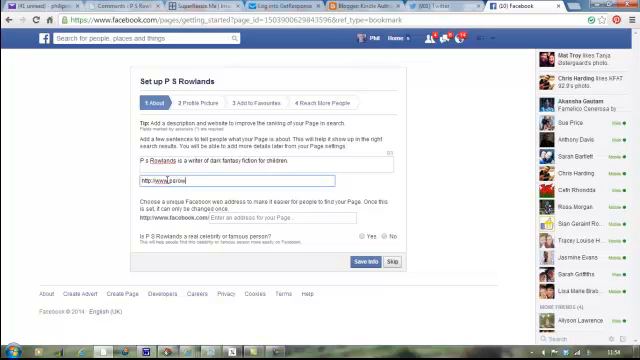
{"action": "type", "text": "rowlands"}
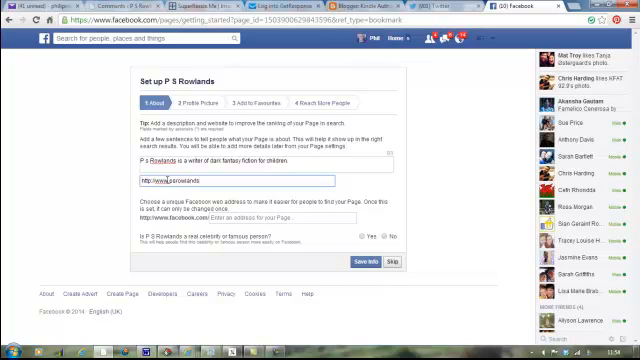
{"action": "type", "text": ".com"}
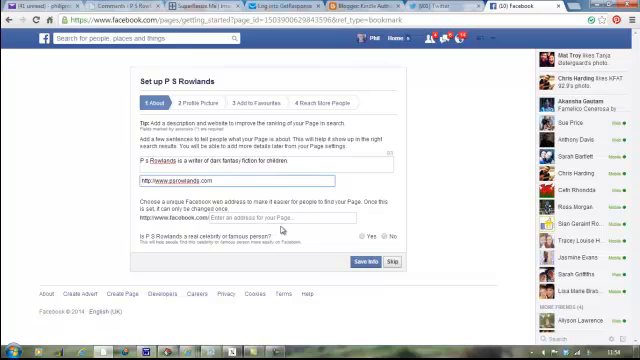
{"action": "left_click", "coordinate": [230, 216]}
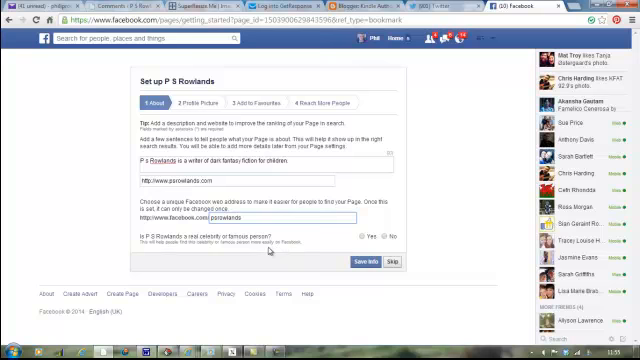
{"action": "mouse_move", "coordinate": [330, 247]}
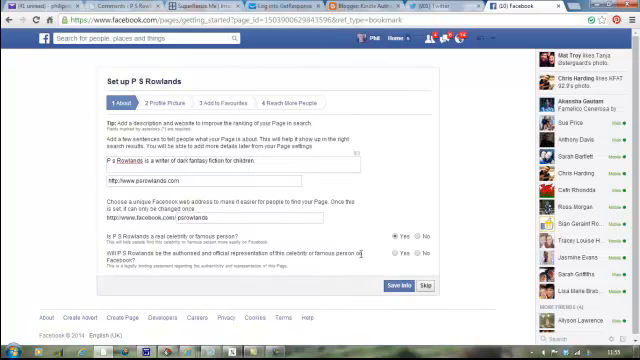
{"action": "mouse_move", "coordinate": [186, 261]}
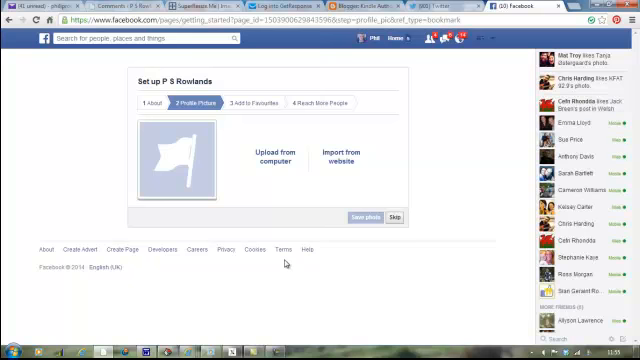
{"action": "mouse_move", "coordinate": [202, 188]}
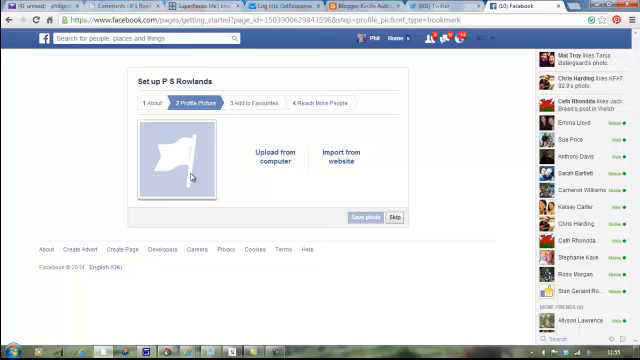
{"action": "mouse_move", "coordinate": [277, 158]}
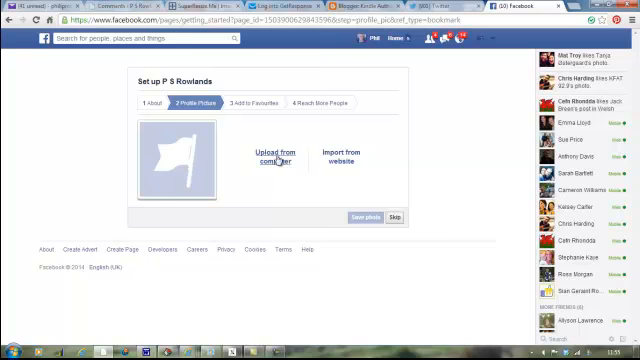
{"action": "mouse_move", "coordinate": [280, 153]}
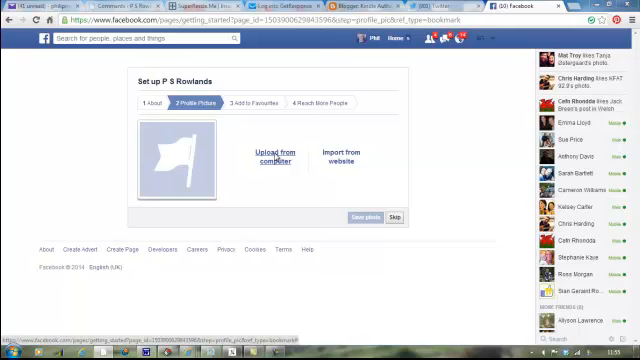
- Choose to upload the profile picture from the computer
{"action": "left_click", "coordinate": [271, 153]}
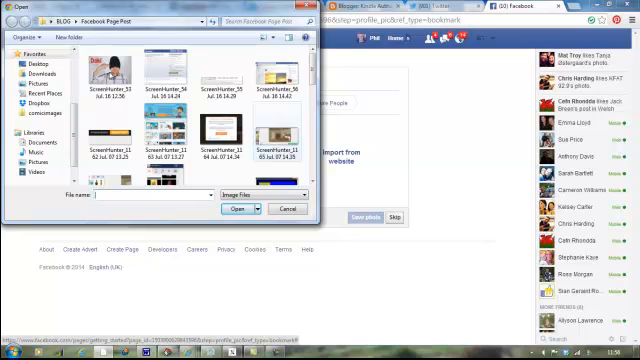
{"action": "left_click", "coordinate": [108, 80]}
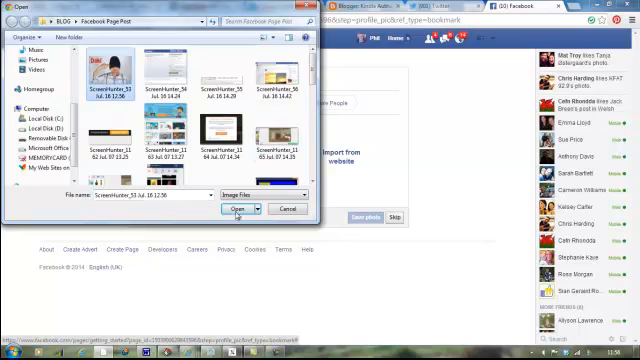
{"action": "left_click", "coordinate": [228, 208]}
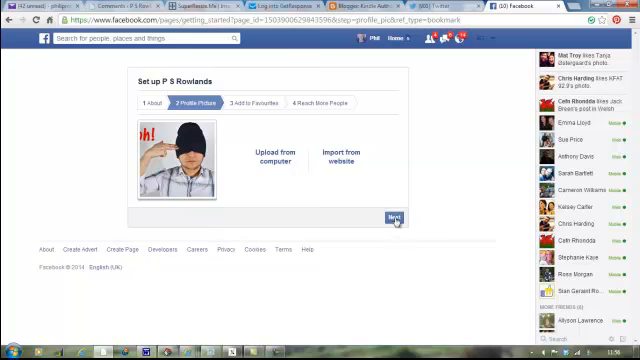
{"action": "left_click", "coordinate": [392, 218]}
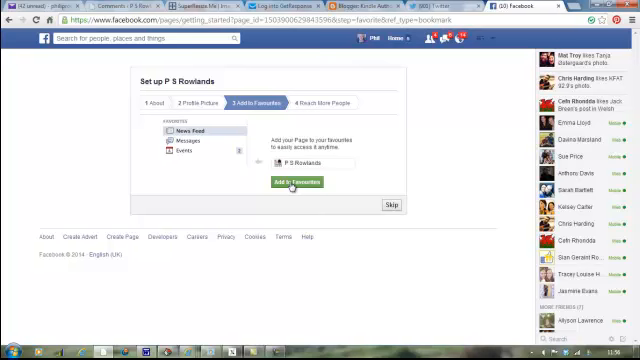
- Add the P S Rowlands Page to favourites and continue
{"action": "left_click", "coordinate": [304, 183]}
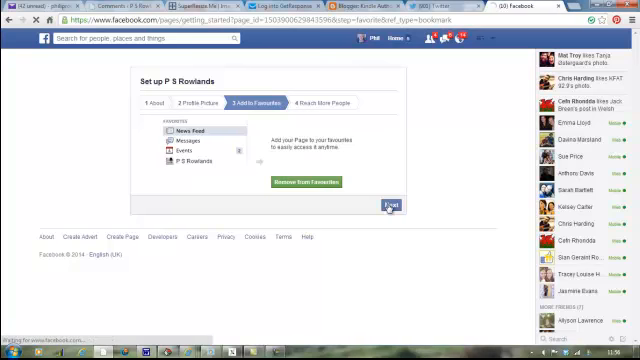
{"action": "left_click", "coordinate": [393, 204]}
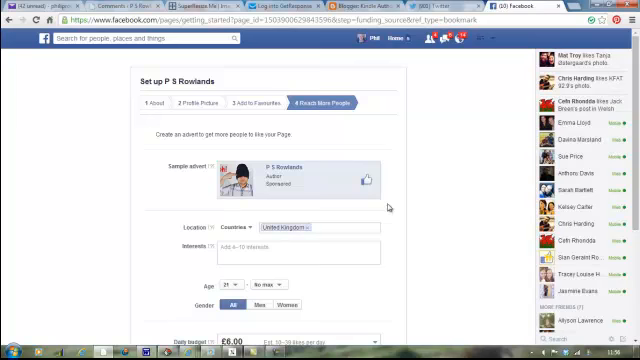
- Skip the Promote Page advert to open the live P S Rowlands Page
{"action": "scroll", "scroll_direction": "down", "scroll_amount": 3}
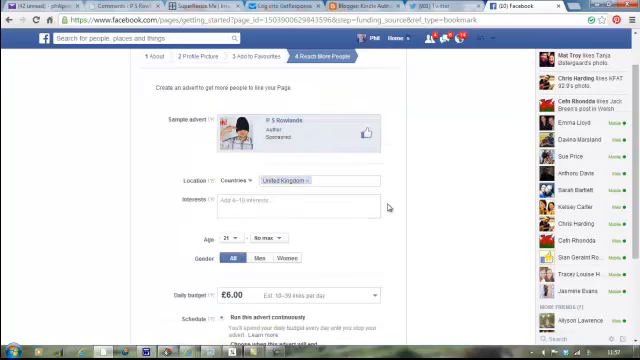
{"action": "scroll", "scroll_direction": "down", "scroll_amount": 3}
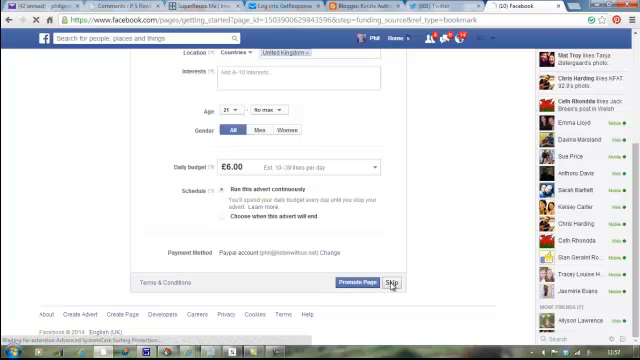
{"action": "left_click", "coordinate": [390, 284]}
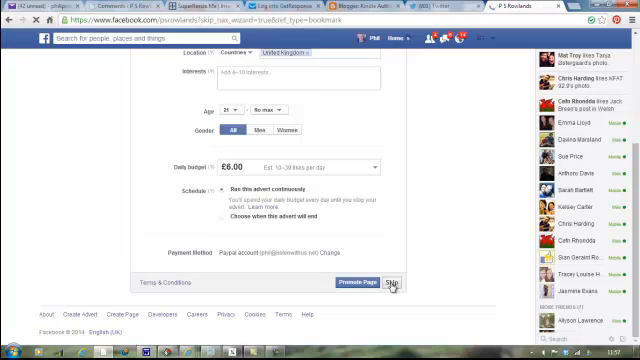
{"action": "left_click", "coordinate": [390, 286]}
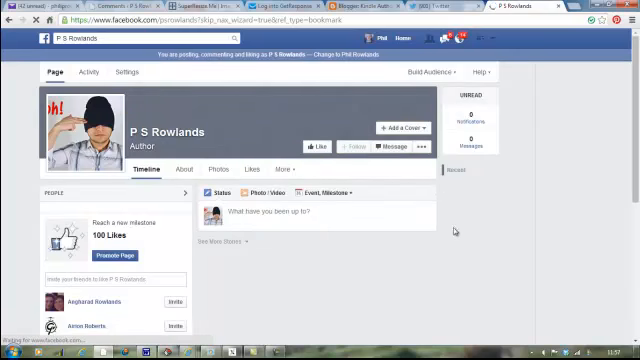
- Step through the Page tour tips, liking P S Rowlands along the way
{"action": "scroll", "scroll_direction": "down", "scroll_amount": 3}
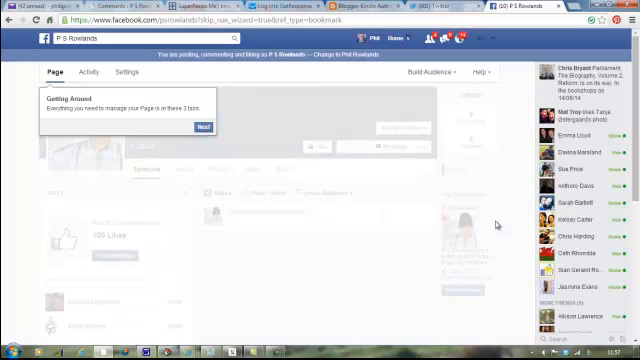
{"action": "mouse_move", "coordinate": [497, 222]}
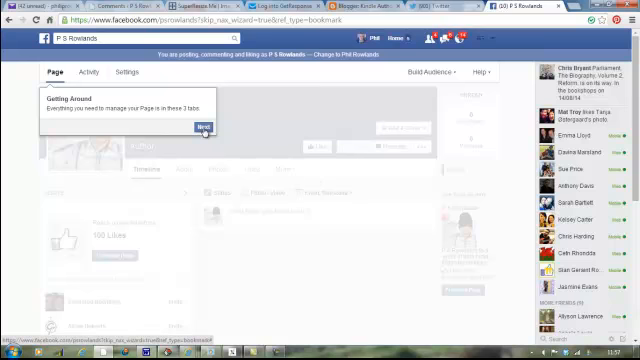
{"action": "left_click", "coordinate": [205, 125]}
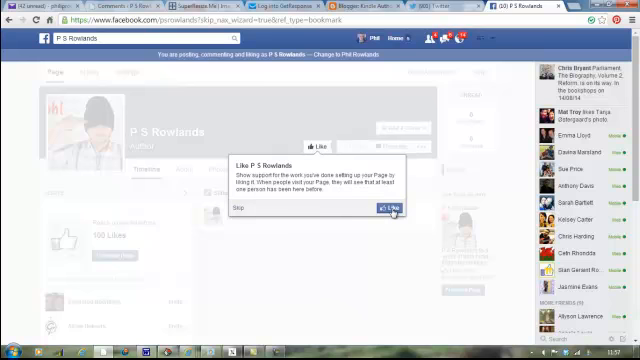
{"action": "left_click", "coordinate": [388, 207]}
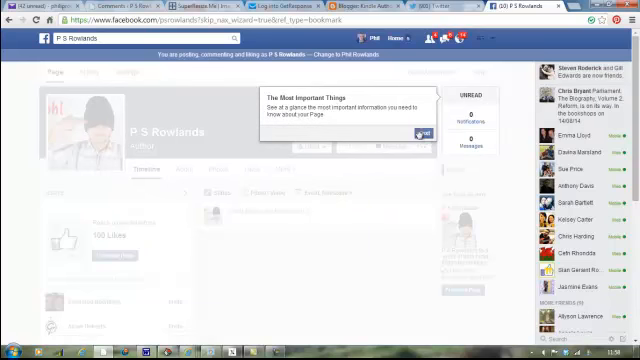
{"action": "left_click", "coordinate": [421, 133]}
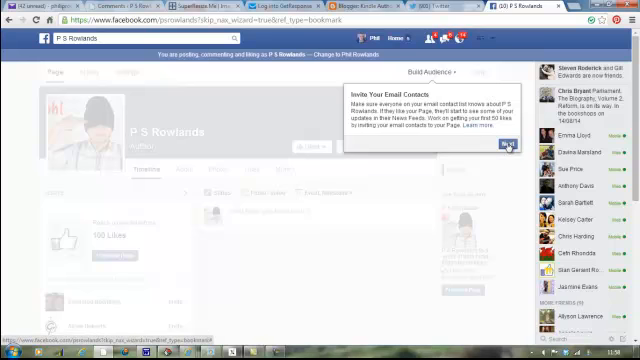
{"action": "left_click", "coordinate": [502, 146]}
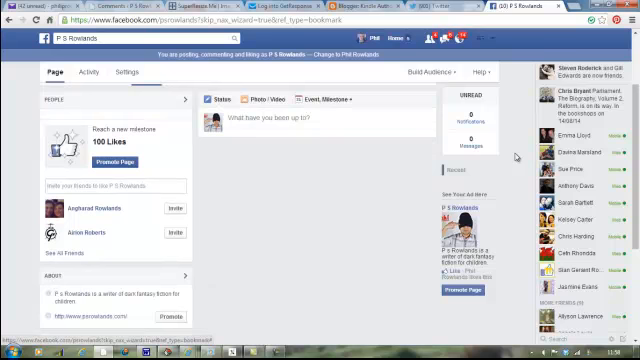
{"action": "mouse_move", "coordinate": [215, 194]}
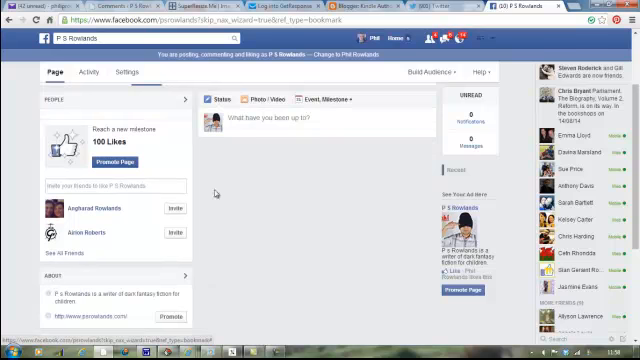